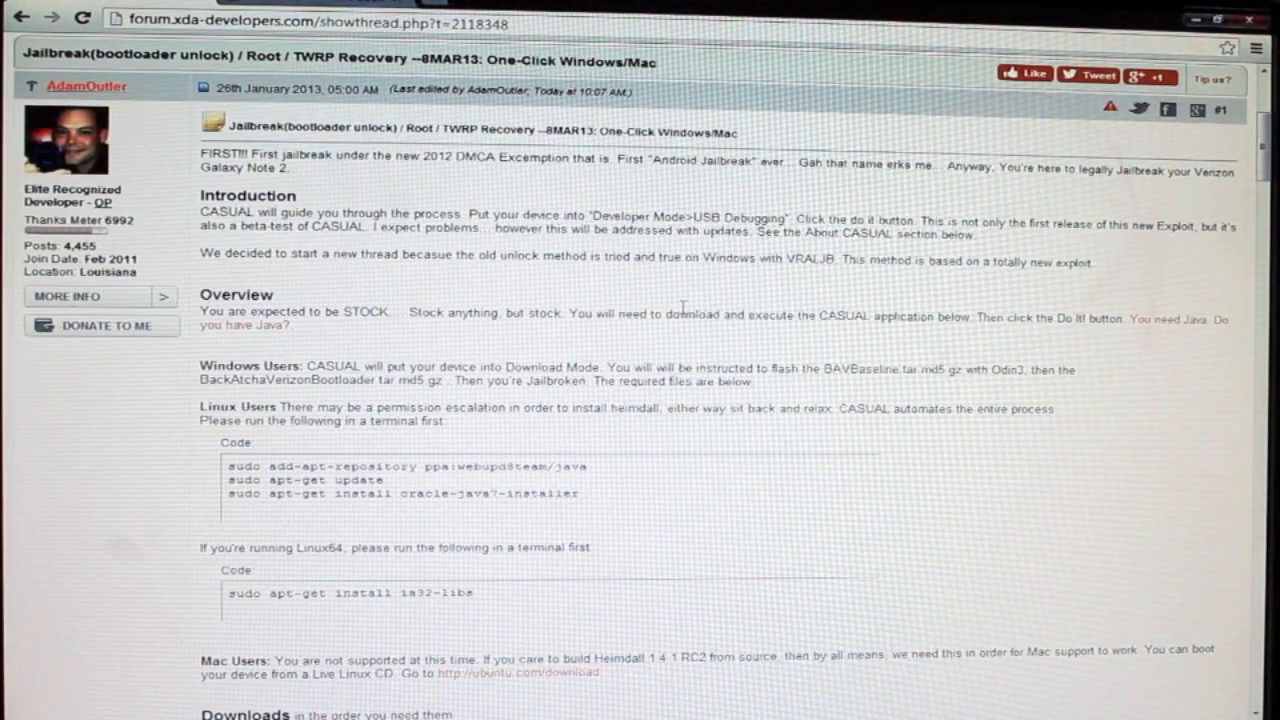
- Scroll the XDA thread down to the Downloads section with the CASUAL links
scroll("down", 3)
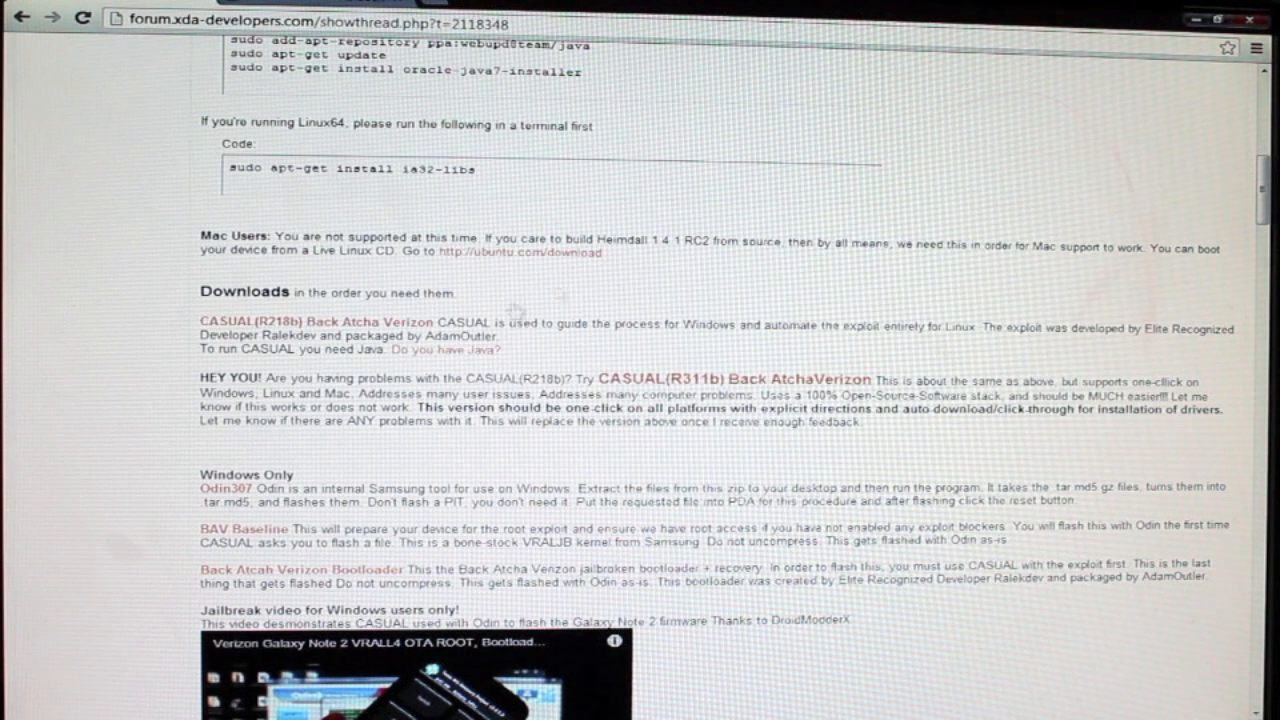
mouse_move(296, 334)
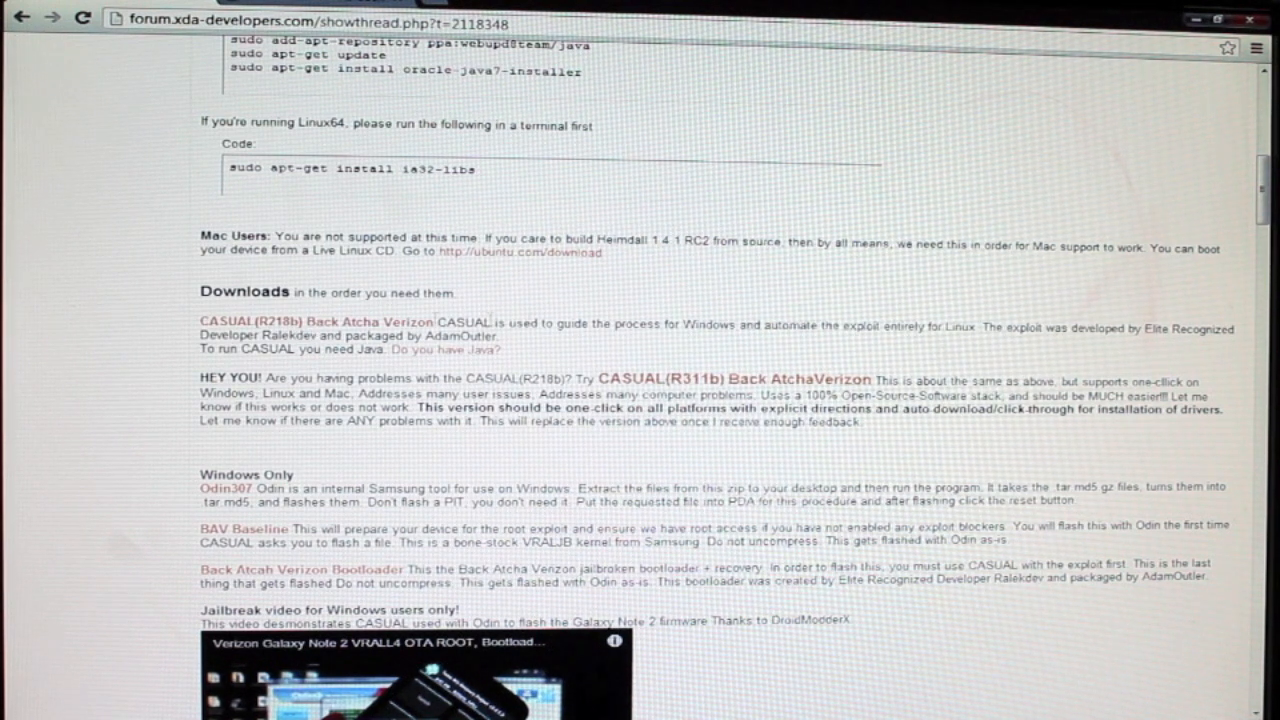
mouse_move(656, 352)
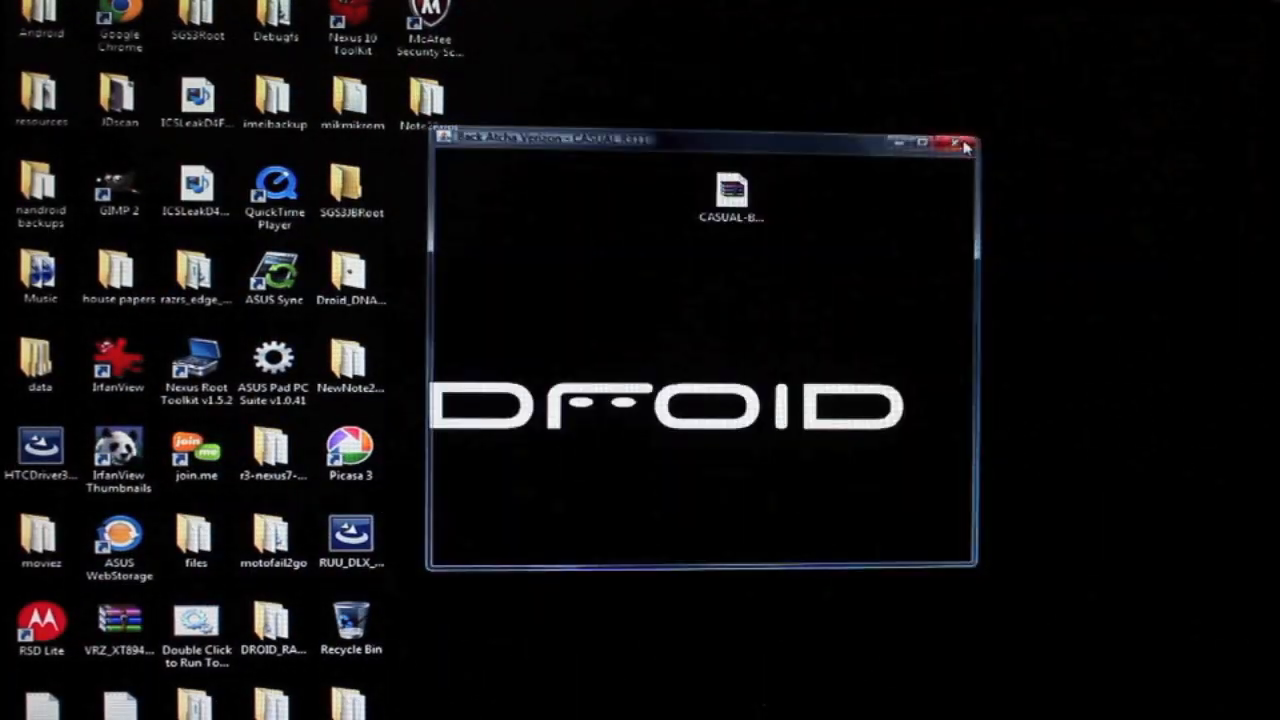
- Launch the CASUAL file from the desktop and move its window toward the screen centre
right_click(728, 196)
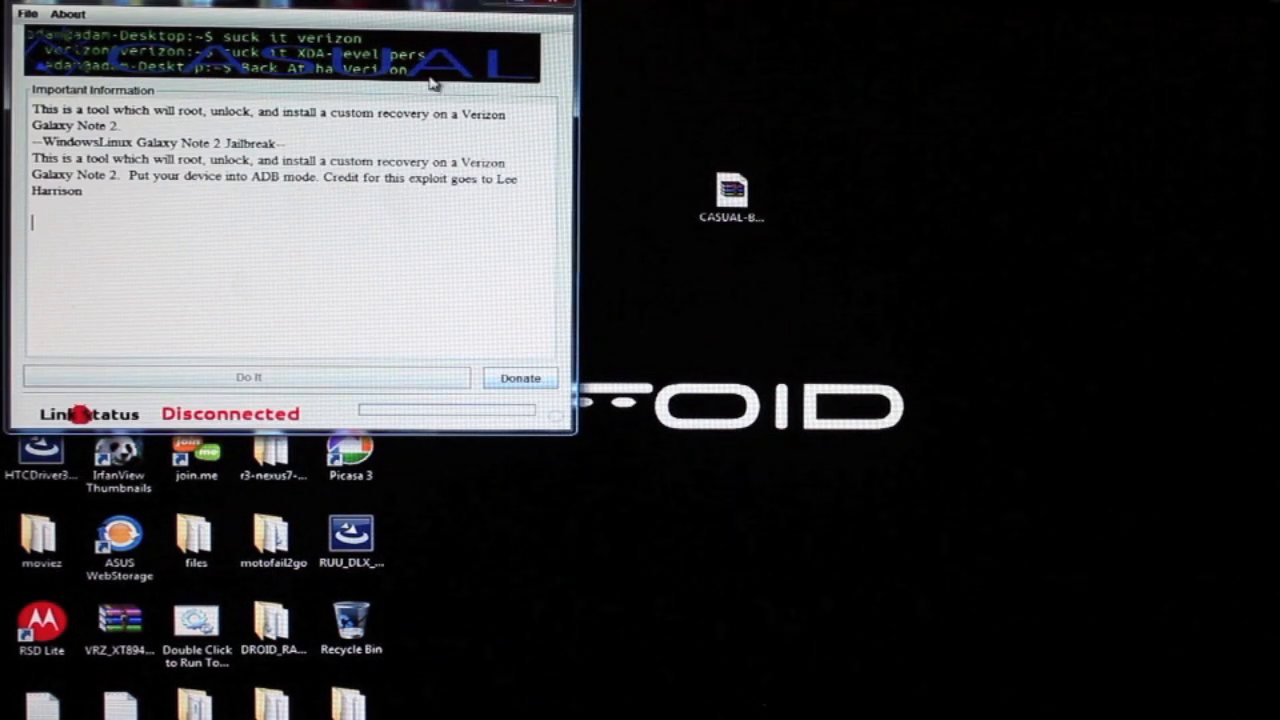
left_click_drag(300, 12, 660, 184)
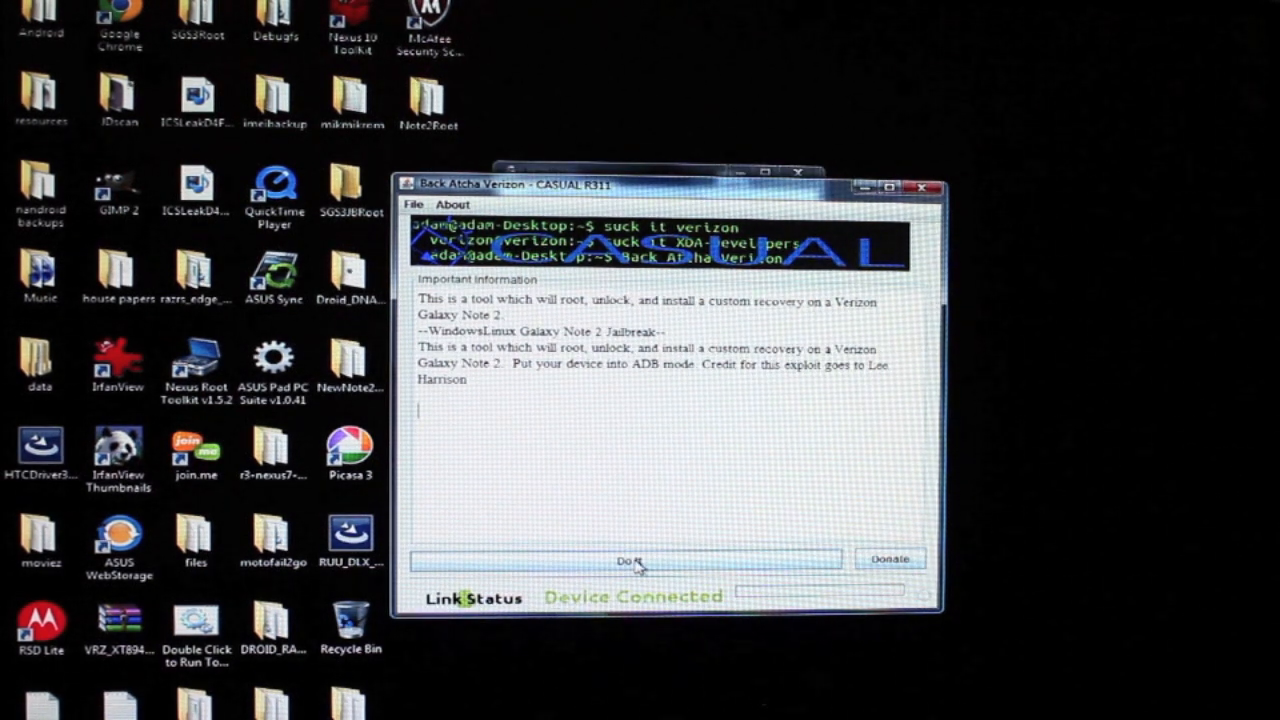
- Start the jailbreak with Do It and confirm Continue on the 'Are you sure?' warning
left_click(632, 560)
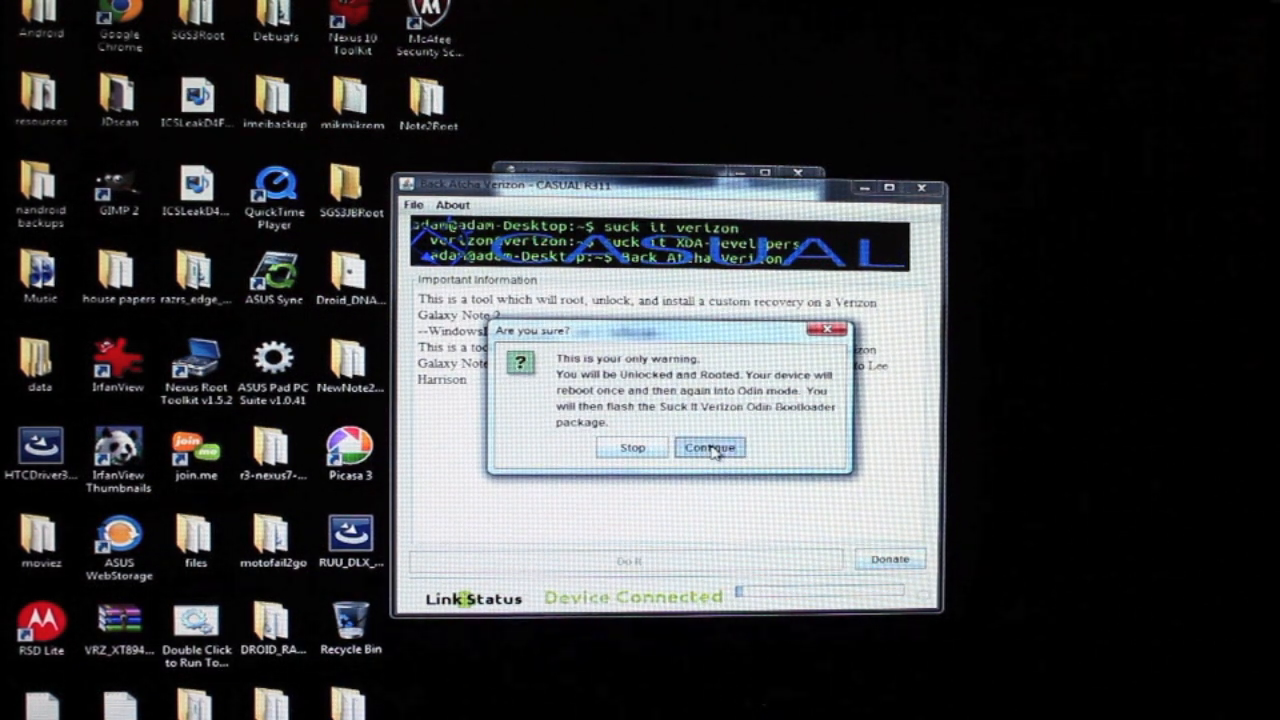
left_click(710, 448)
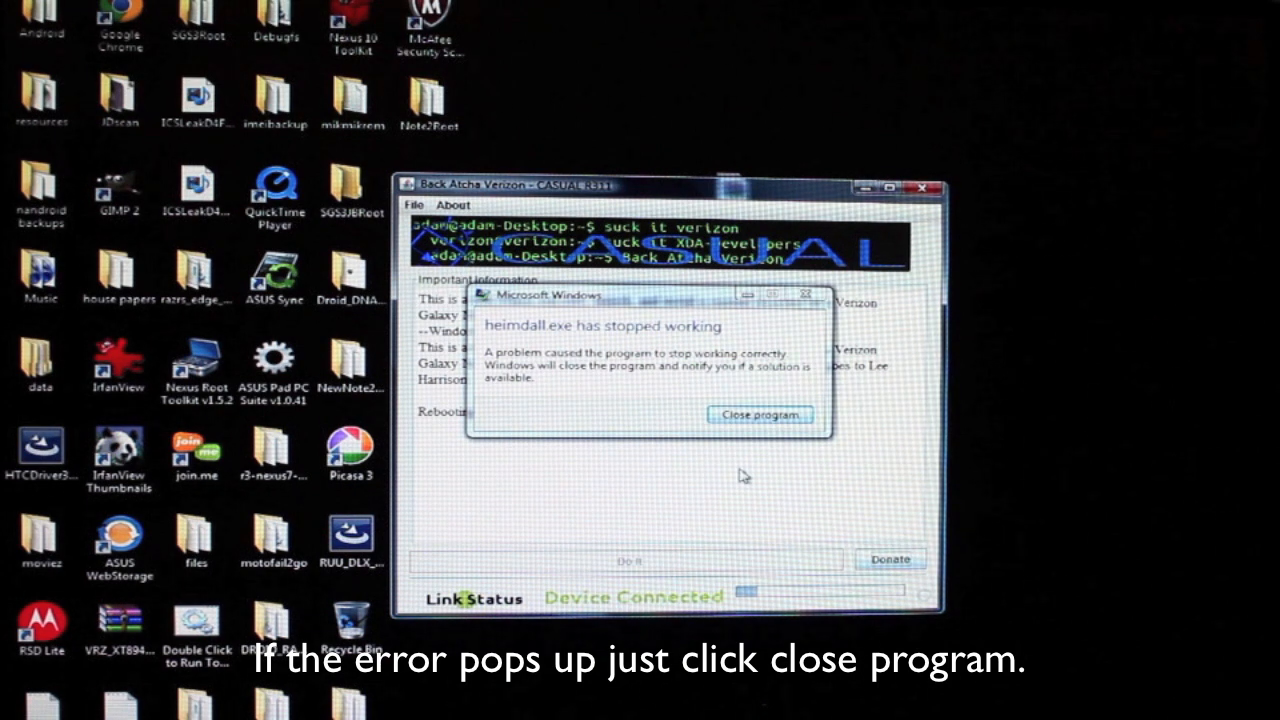
- Close the heimdall.exe has stopped working error dialog
left_click(760, 414)
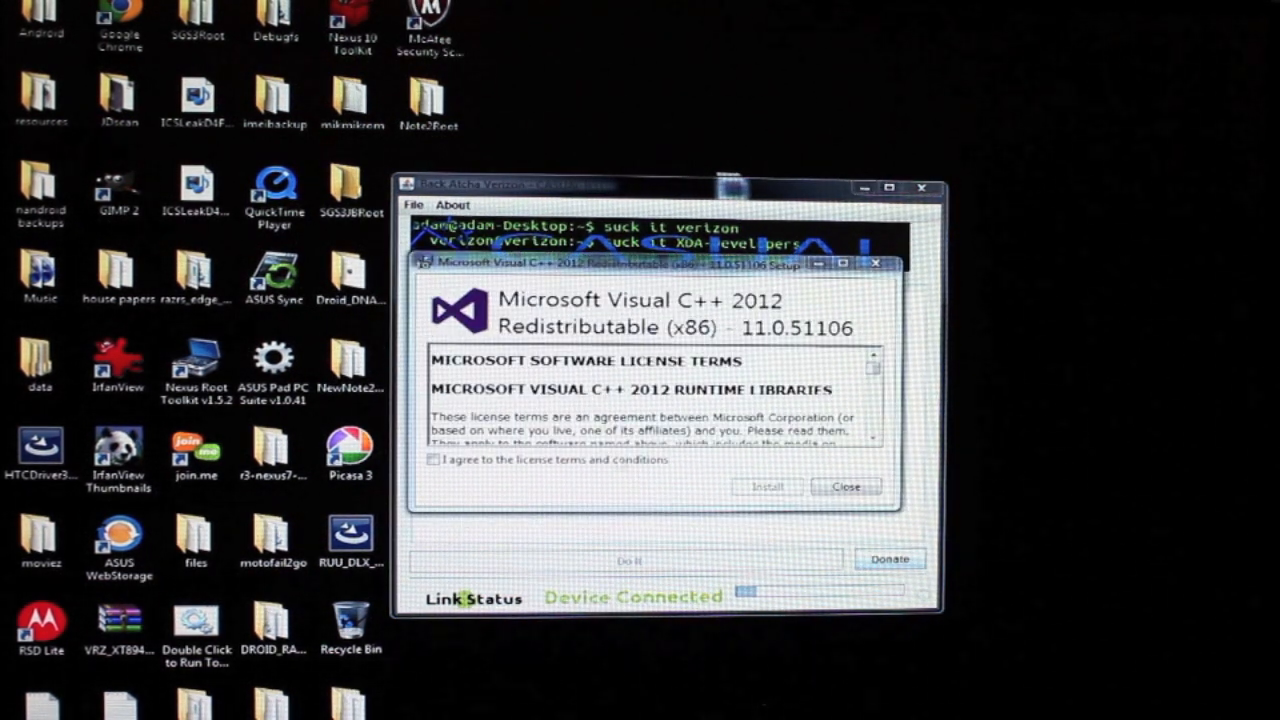
- Agree to the Visual C++ 2012 license terms, install the runtime, and close after Setup Successful
left_click(436, 462)
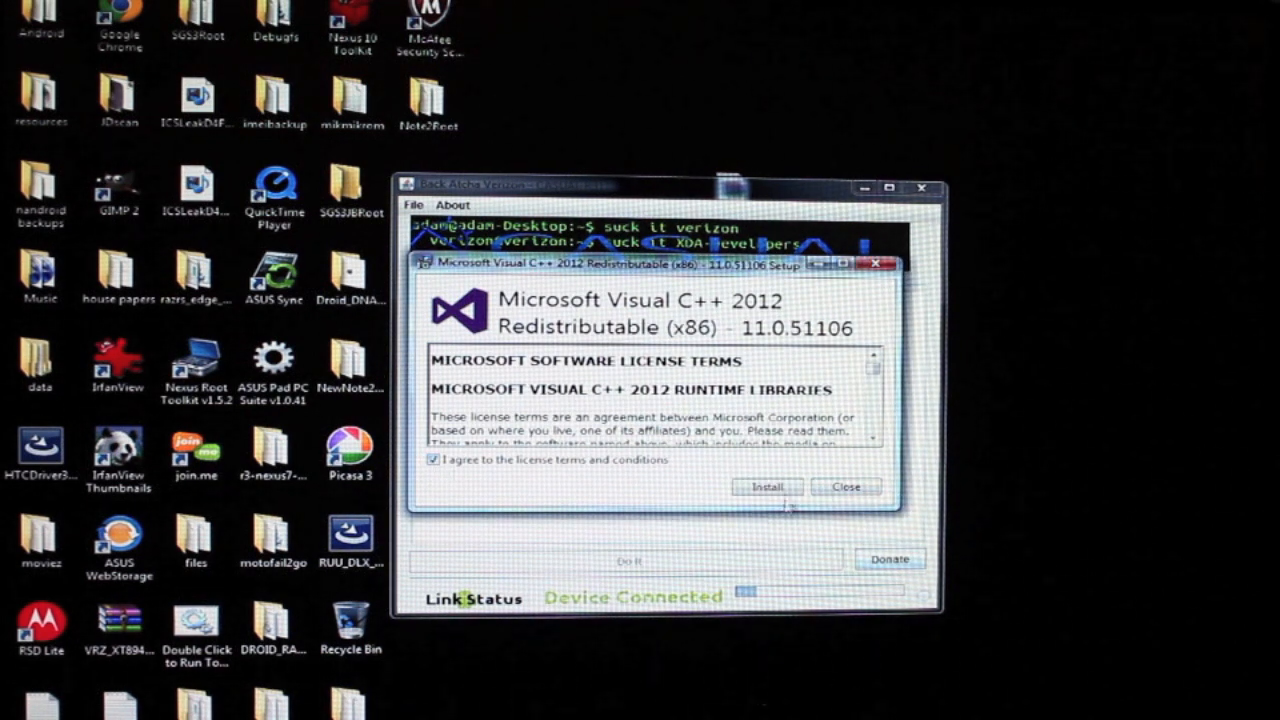
left_click(766, 486)
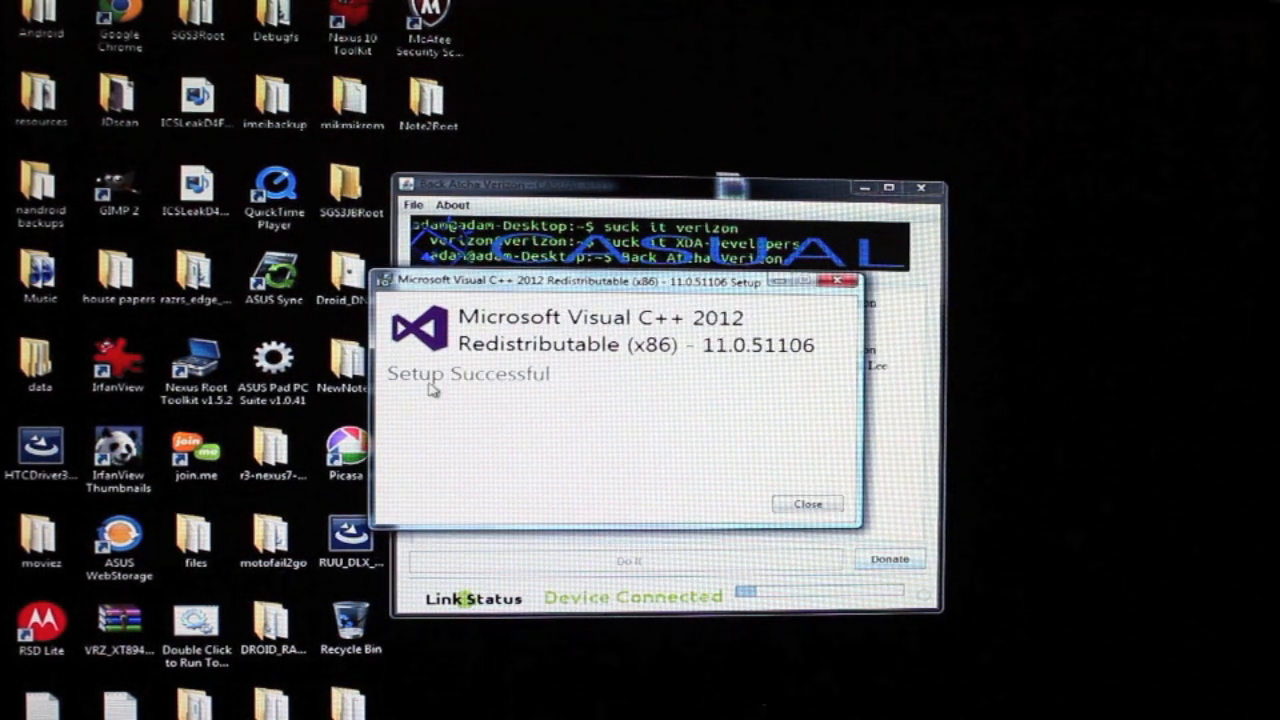
left_click(808, 504)
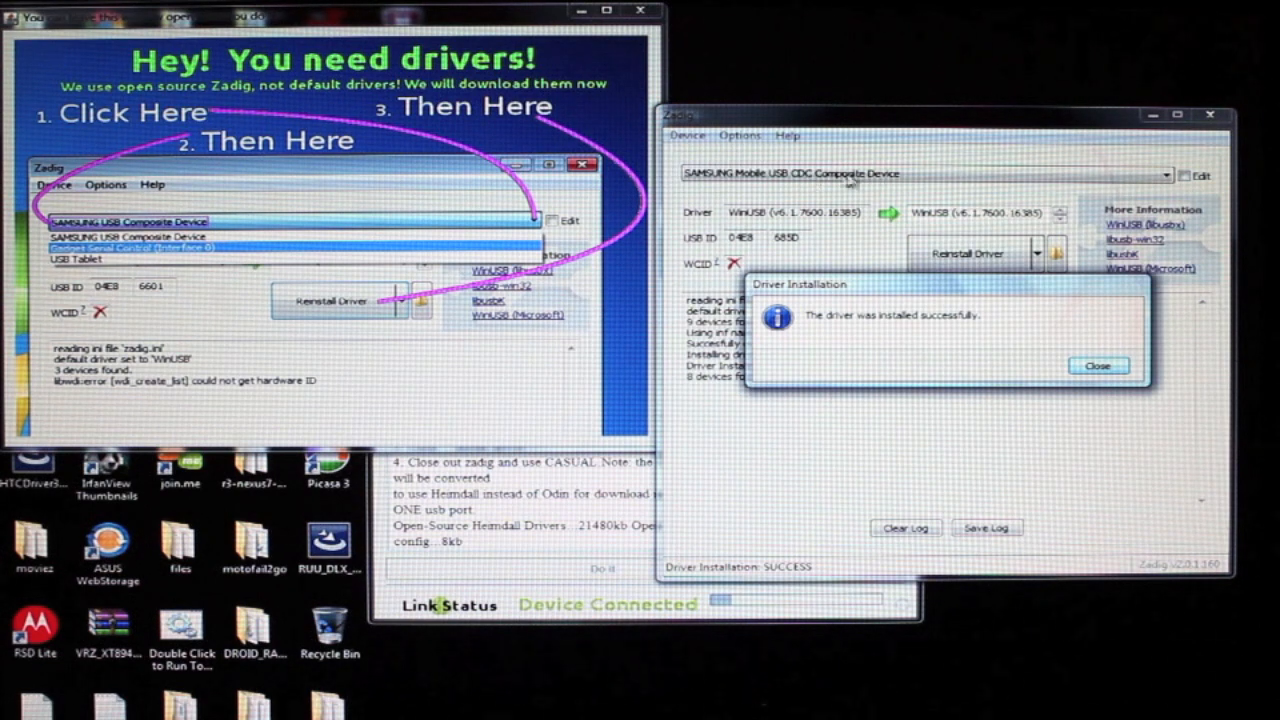
mouse_move(1004, 272)
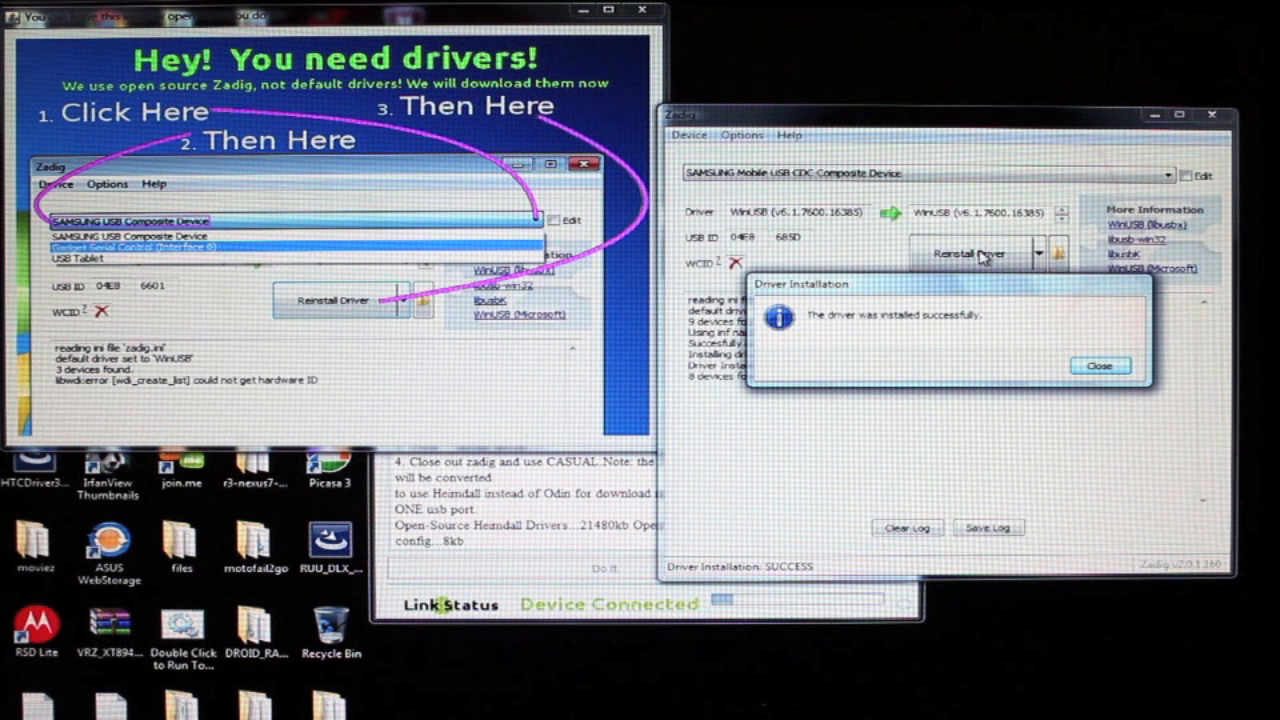
mouse_move(832, 340)
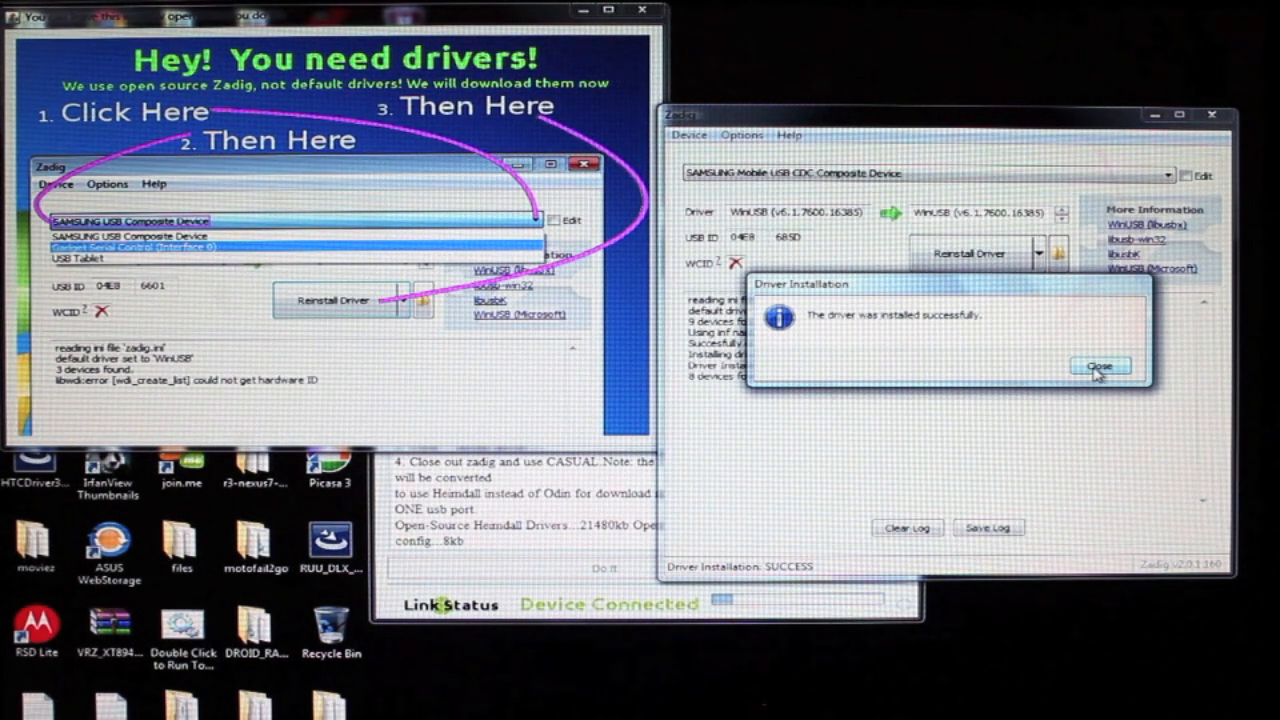
- Dismiss Zadig's WinUSB driver installed successfully notice
left_click(1110, 368)
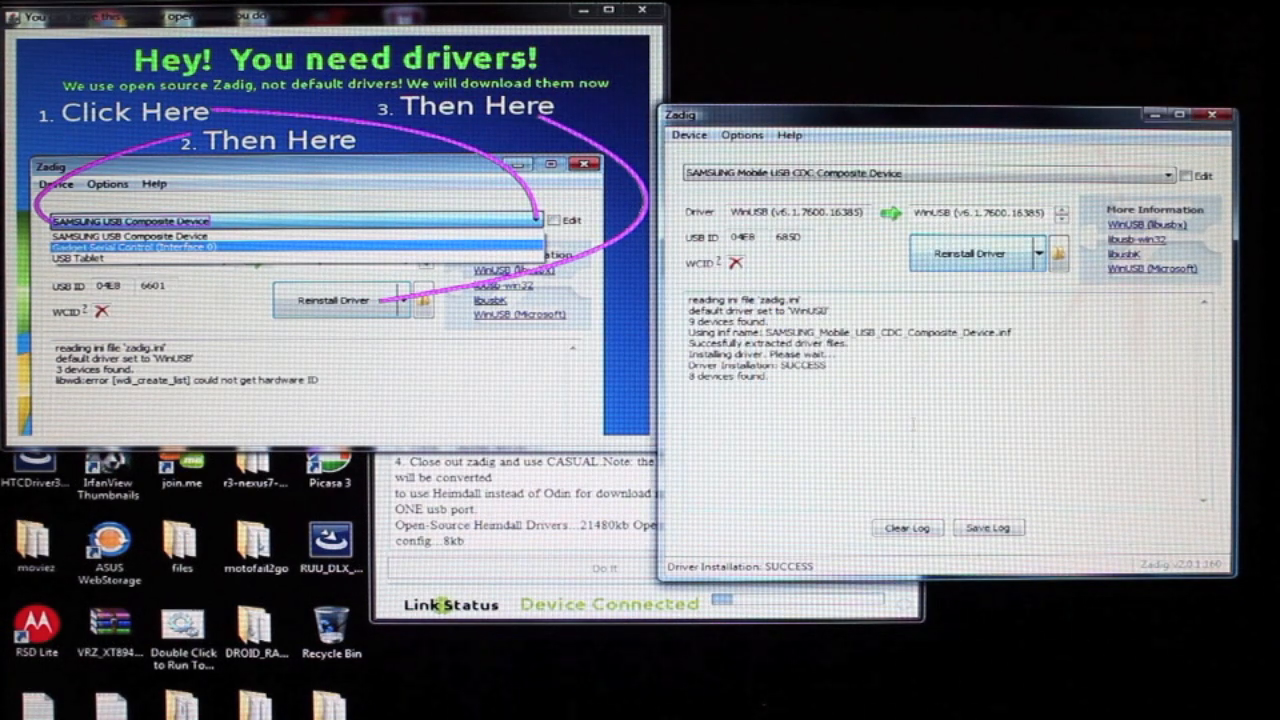
mouse_move(1214, 124)
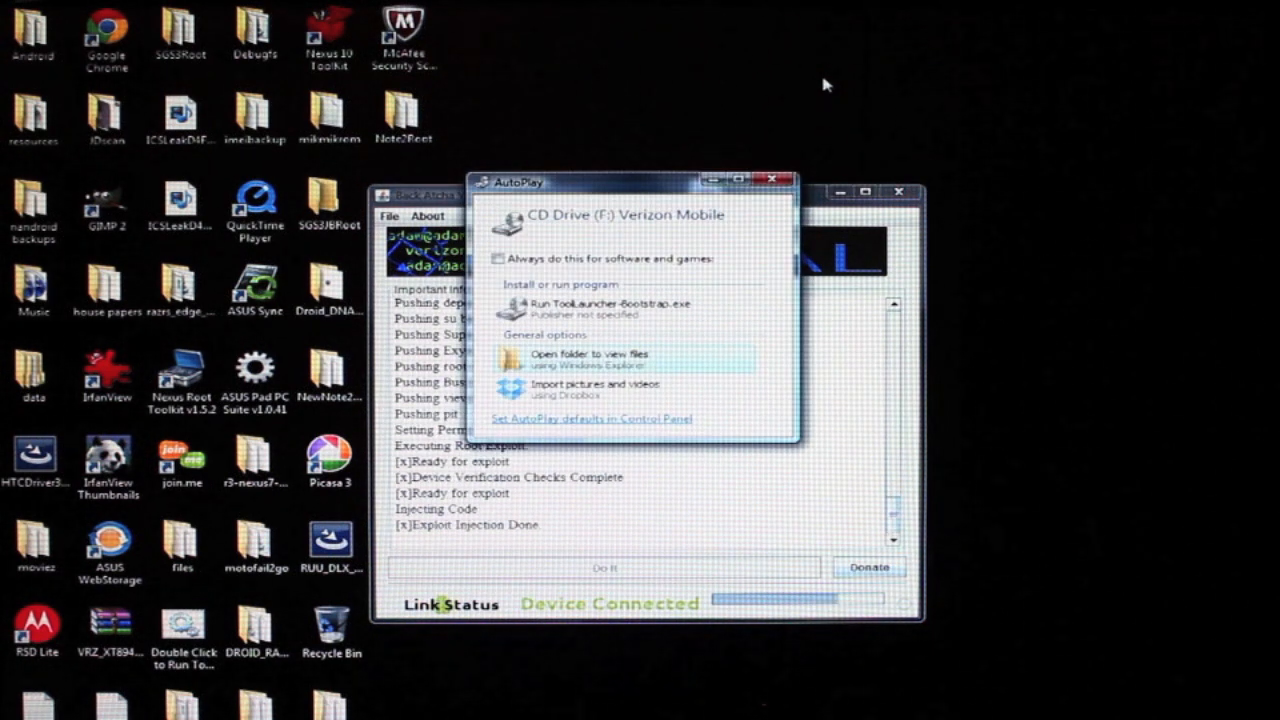
- Close the Verizon Mobile drive AutoPlay prompt after exploit injection completes
left_click(776, 178)
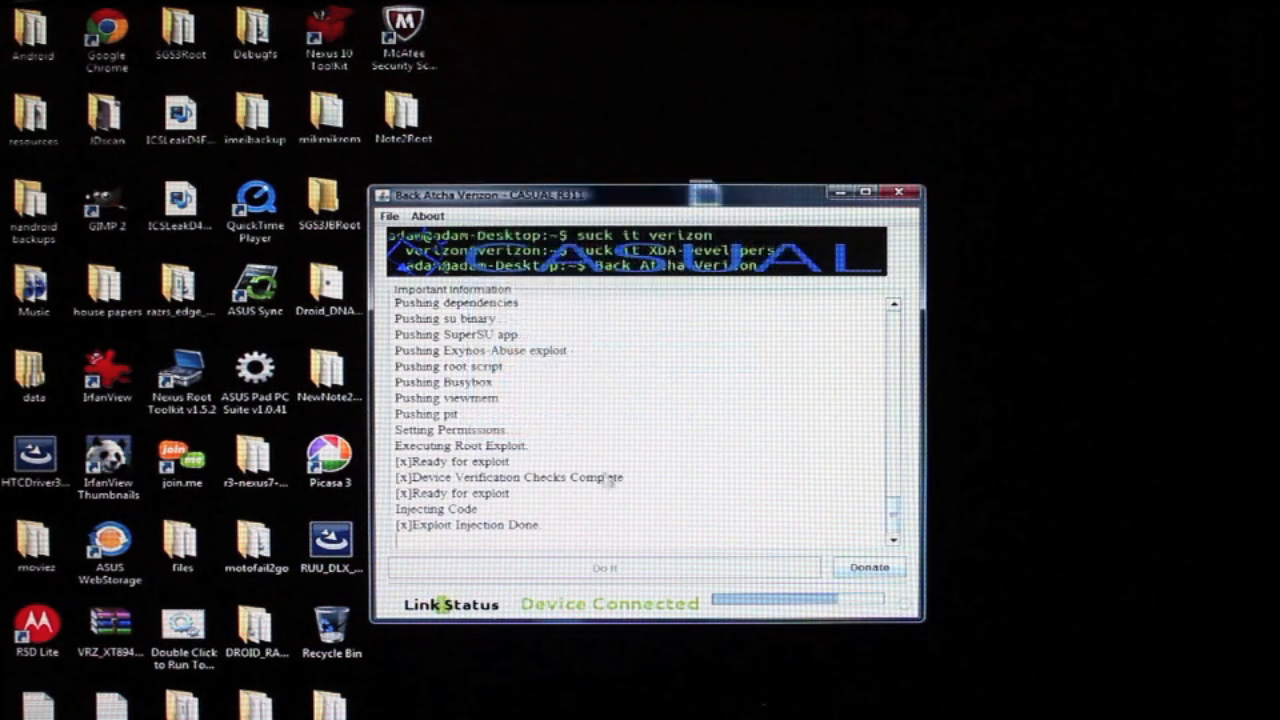